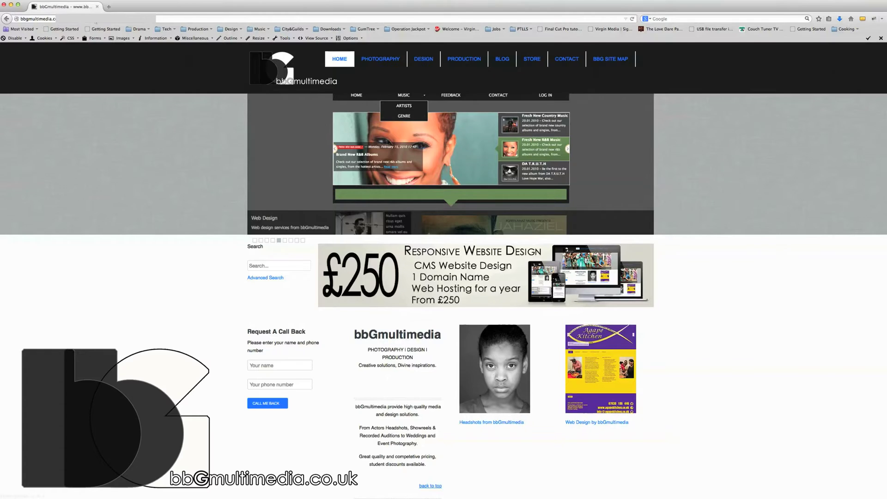
Step: Start a new empty Firefox tab next to the bbGmultimedia page
{"action": "left_click", "coordinate": [182, 6]}
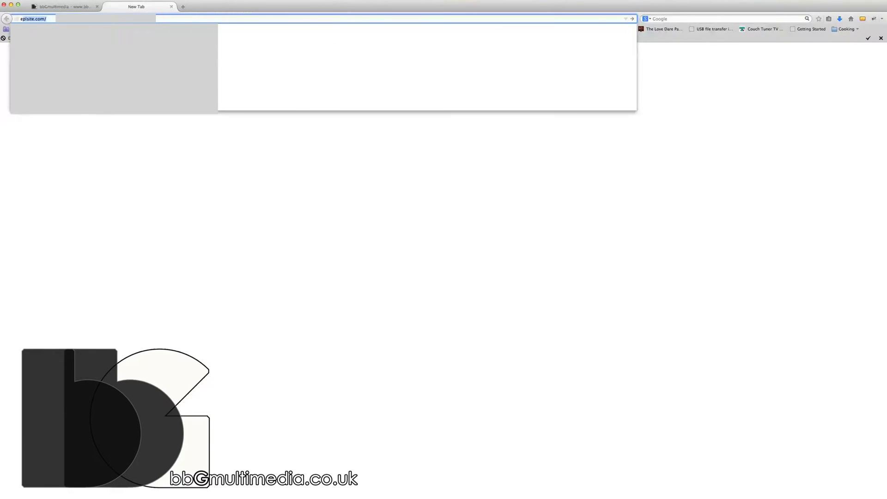
Step: Go to elpis.org.uk/administrator to reach the Joomla login page
{"action": "type", "text": "elpis.org.uk/"}
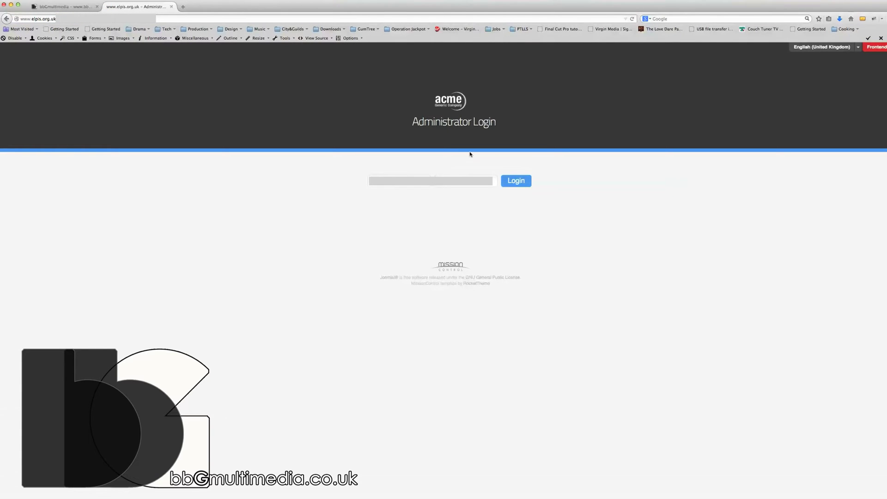
Step: Sign in to the administrator dashboard and bring up the site's Global Configuration
{"action": "left_click", "coordinate": [515, 181]}
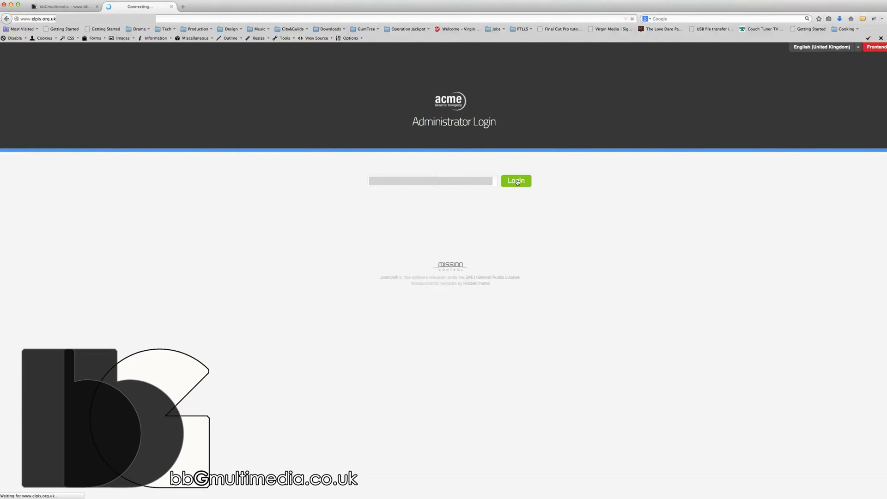
{"action": "left_click", "coordinate": [515, 180]}
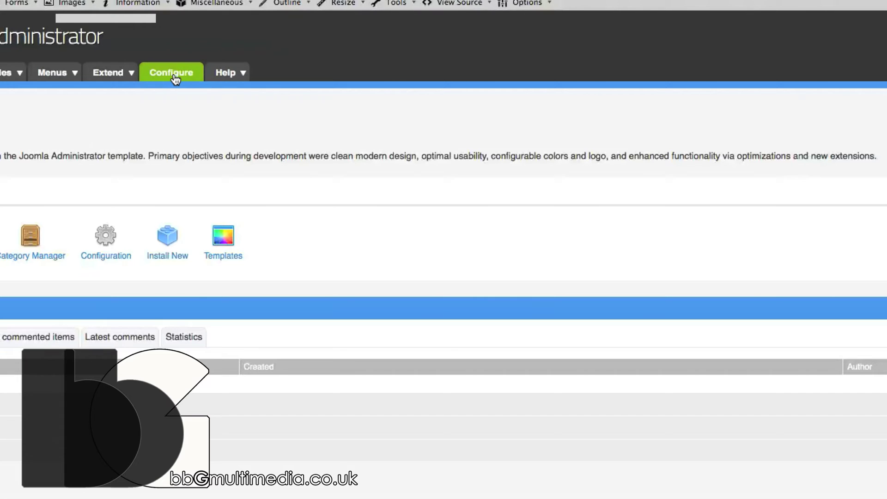
{"action": "left_click", "coordinate": [174, 72]}
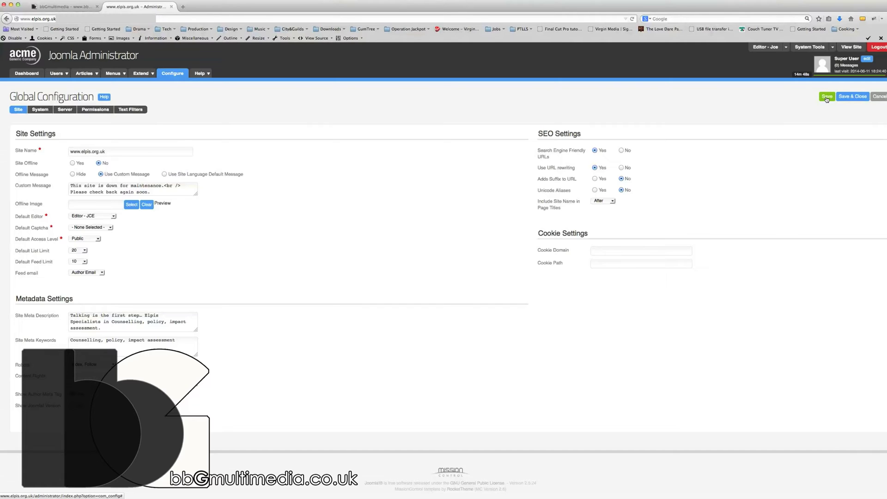
Step: Save the Global Configuration with Site Offline left at No
{"action": "left_click", "coordinate": [826, 96]}
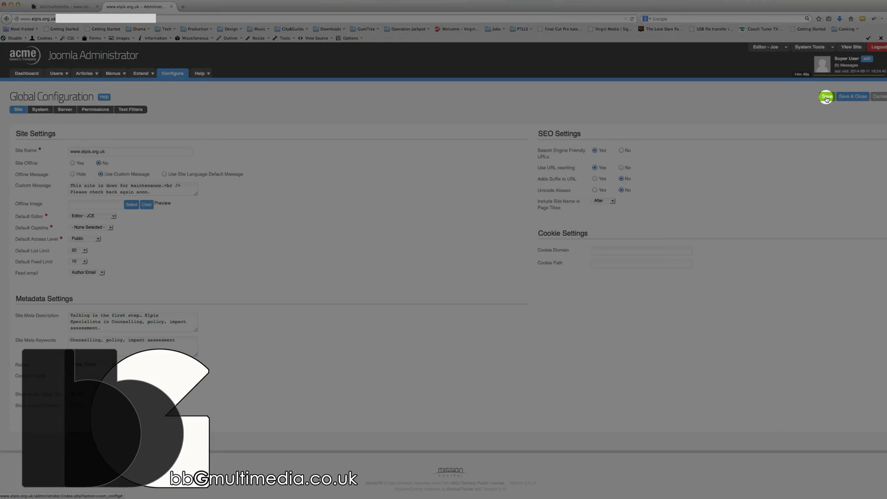
{"action": "left_click", "coordinate": [825, 96]}
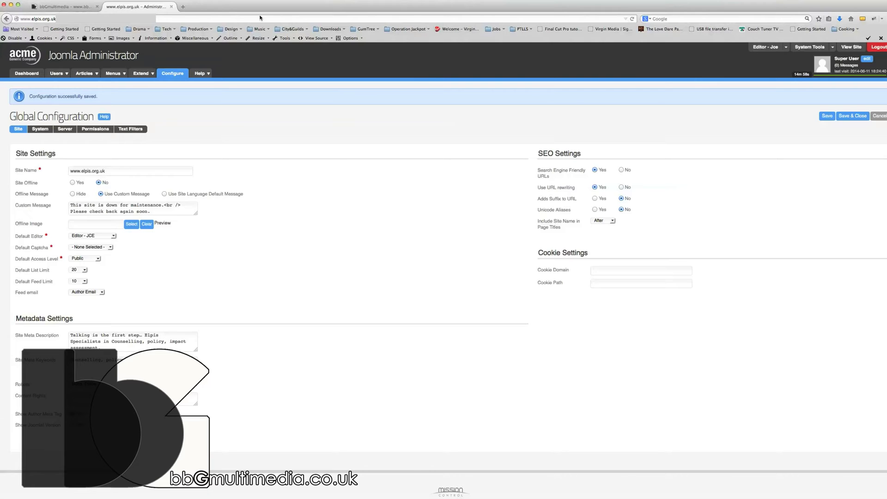
{"action": "mouse_move", "coordinate": [851, 47]}
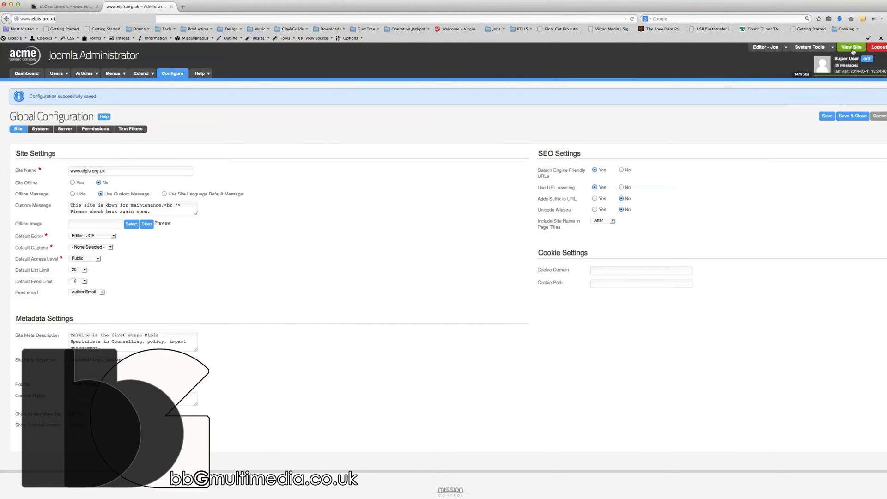
Step: View the Elpis home page live in its own tab, then return to the admin tab
{"action": "left_click", "coordinate": [851, 47]}
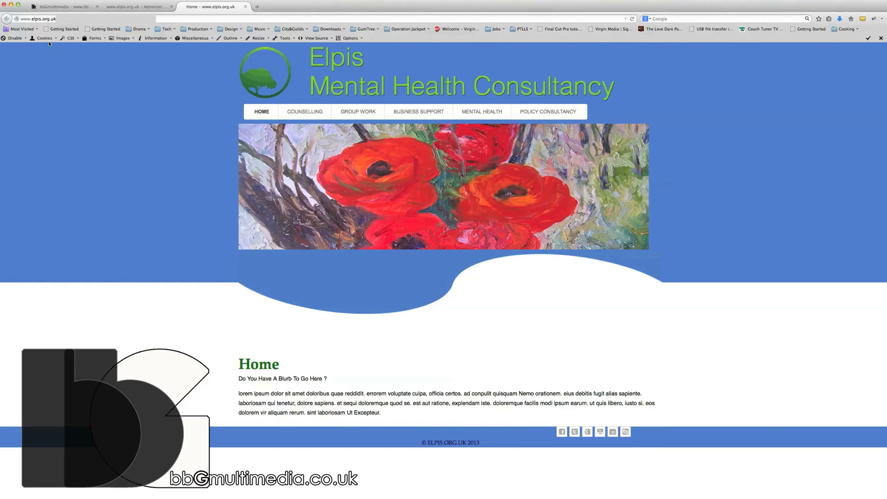
{"action": "mouse_move", "coordinate": [30, 183]}
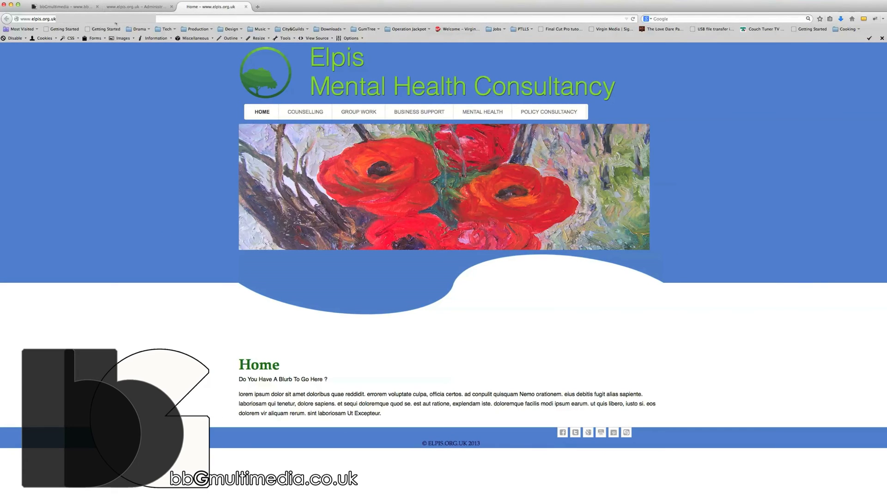
{"action": "left_click", "coordinate": [136, 6]}
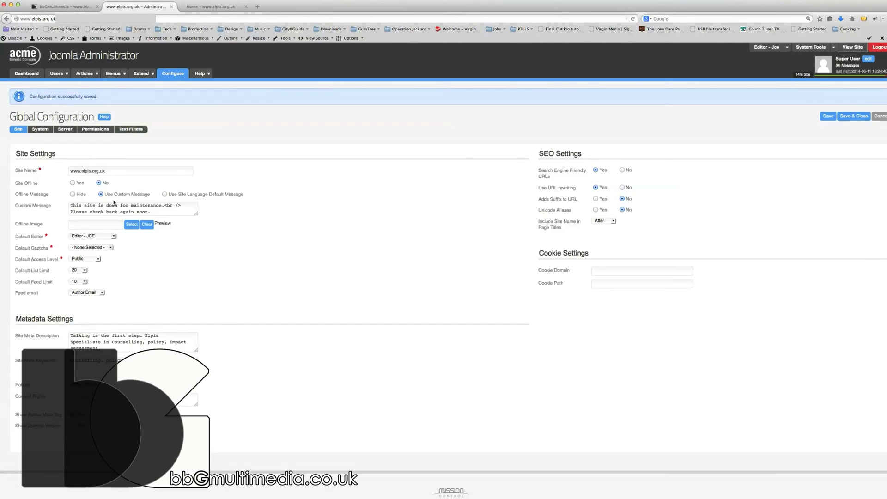
Step: Switch Site Offline to Yes, then reload the public Elpis home page tab
{"action": "left_click", "coordinate": [72, 183]}
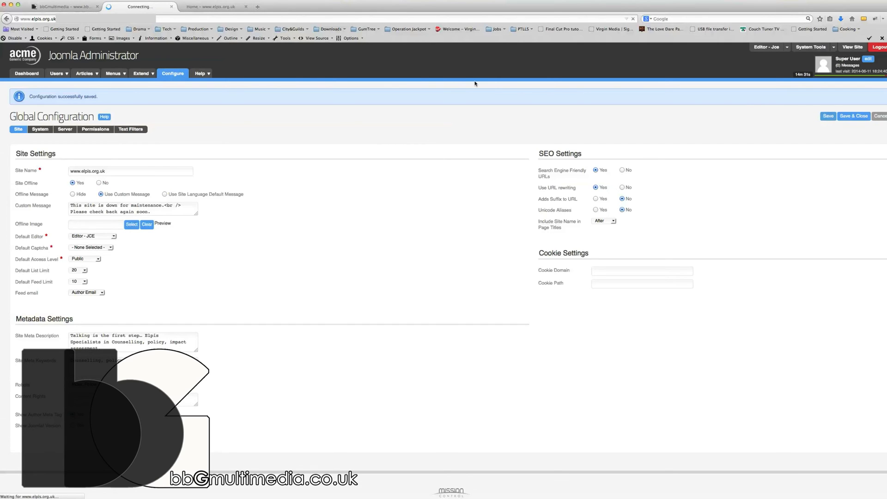
{"action": "left_click", "coordinate": [213, 7]}
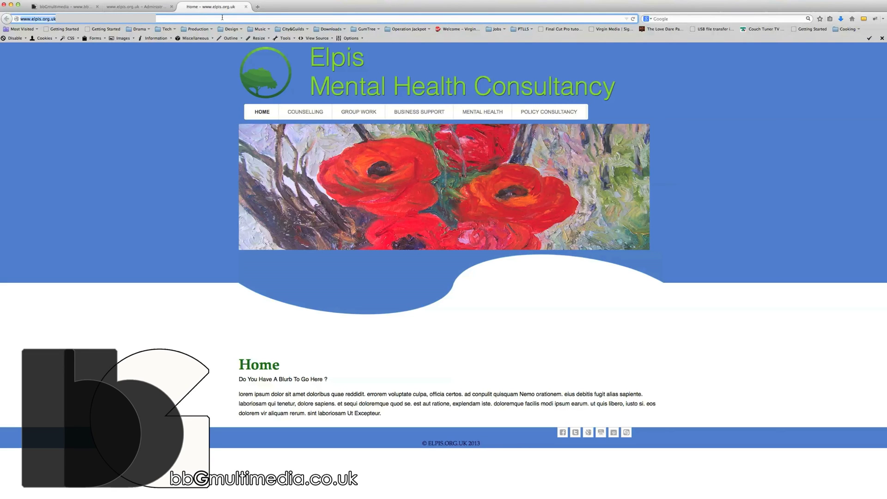
{"action": "left_click", "coordinate": [632, 18]}
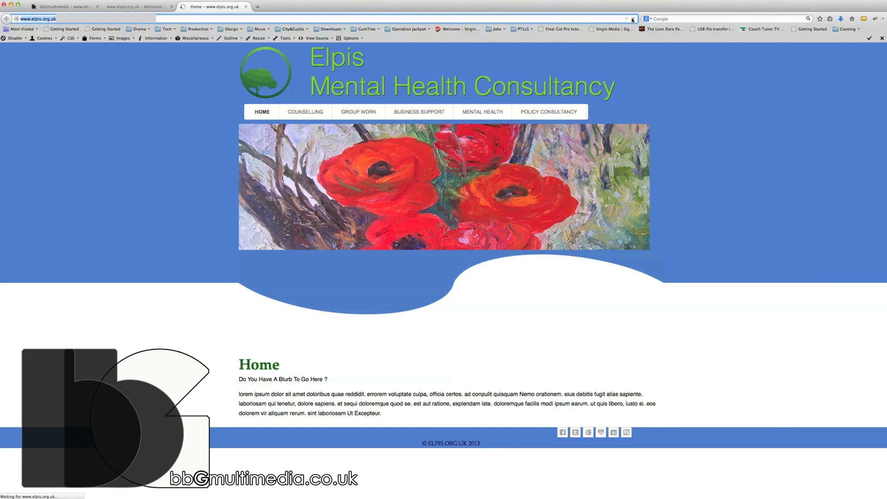